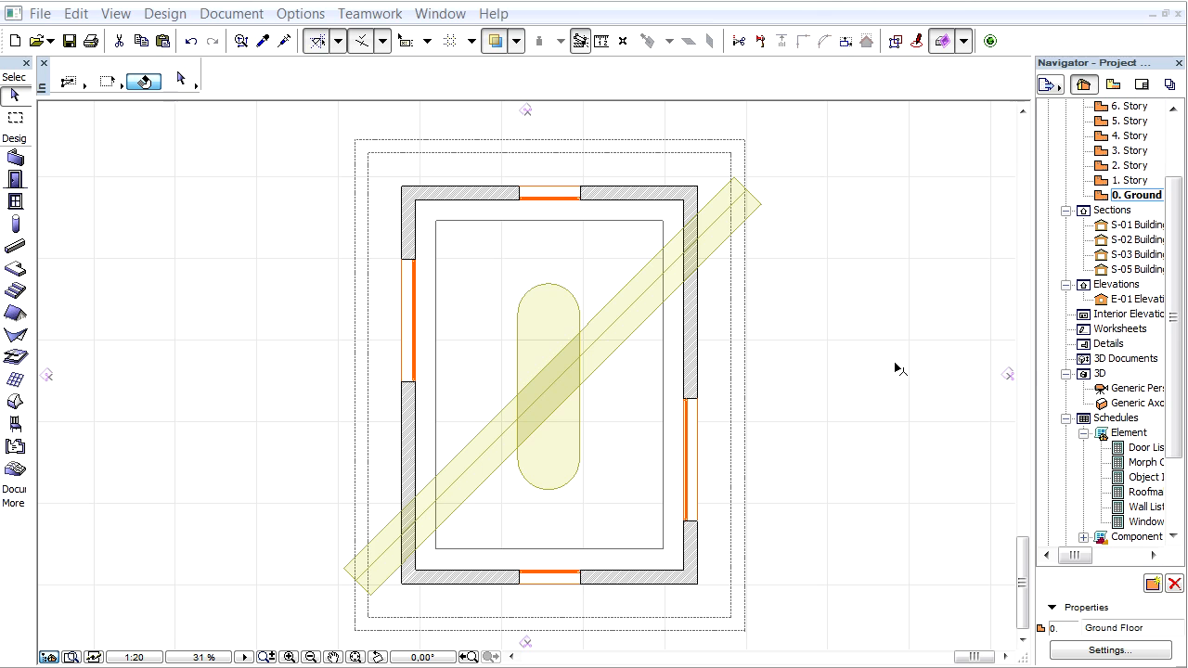
{"action": "mouse_move", "coordinate": [739, 323]}
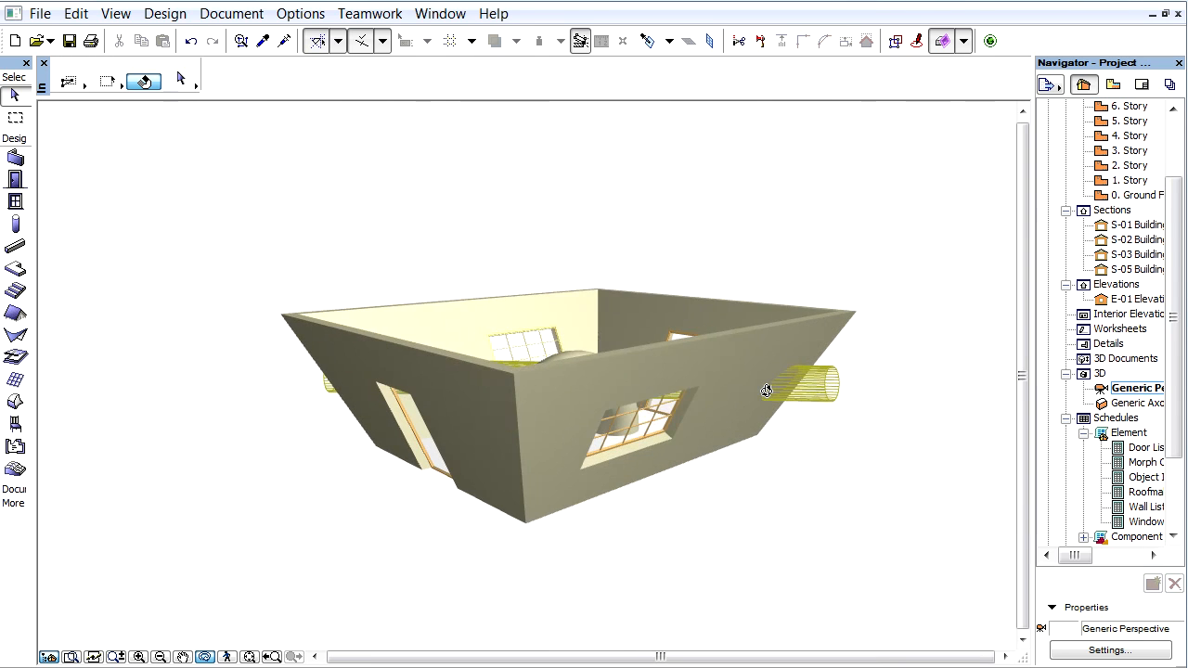
Orbit the 3D view to check the model before returning to the ground floor plan
{"action": "left_click_drag", "start_coordinate": [765, 389], "coordinate": [835, 490]}
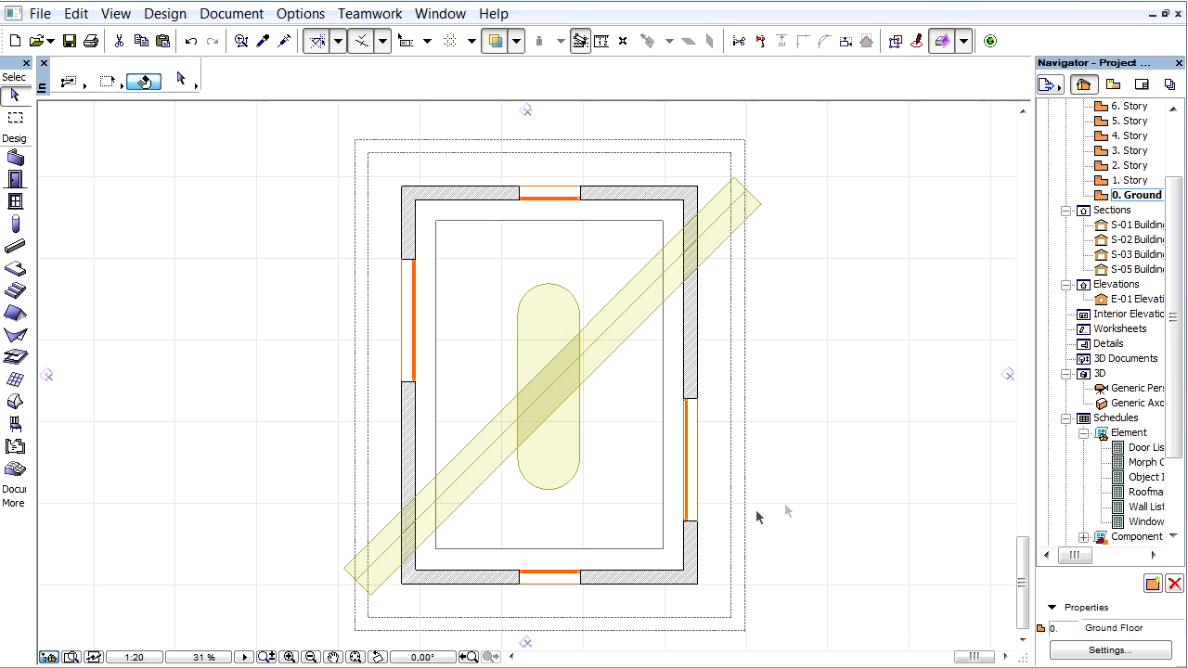
Create the new 3D document 3D-01 from the ground floor plan via the Navigator
{"action": "left_click", "coordinate": [1125, 358]}
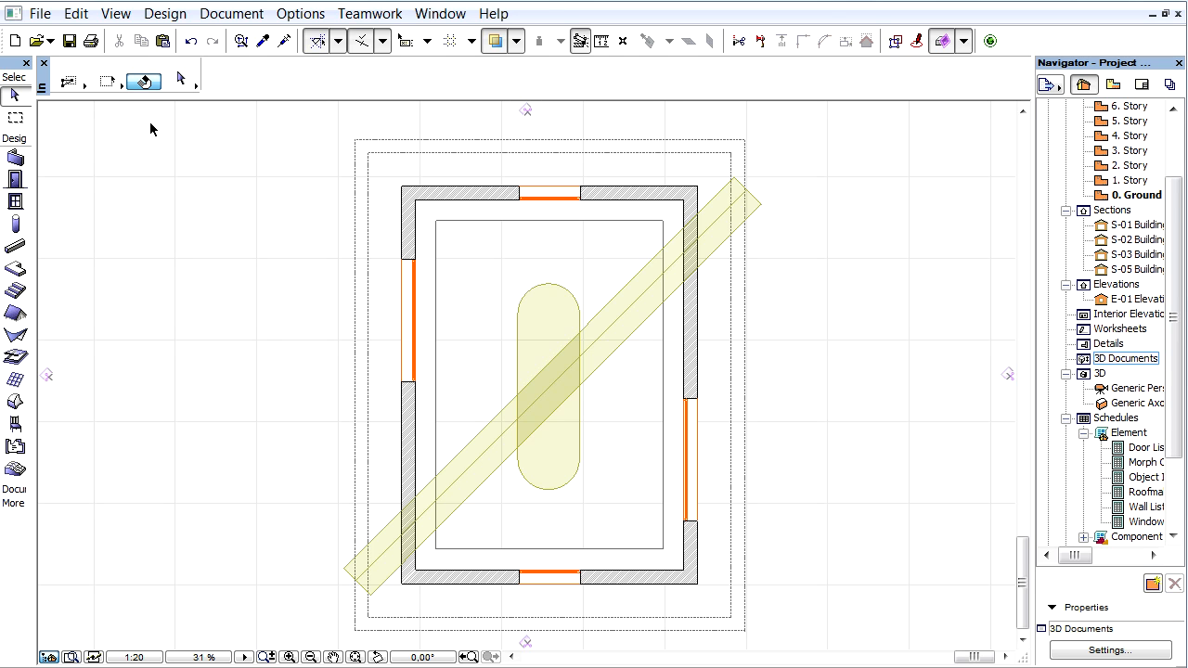
{"action": "right_click", "coordinate": [152, 129]}
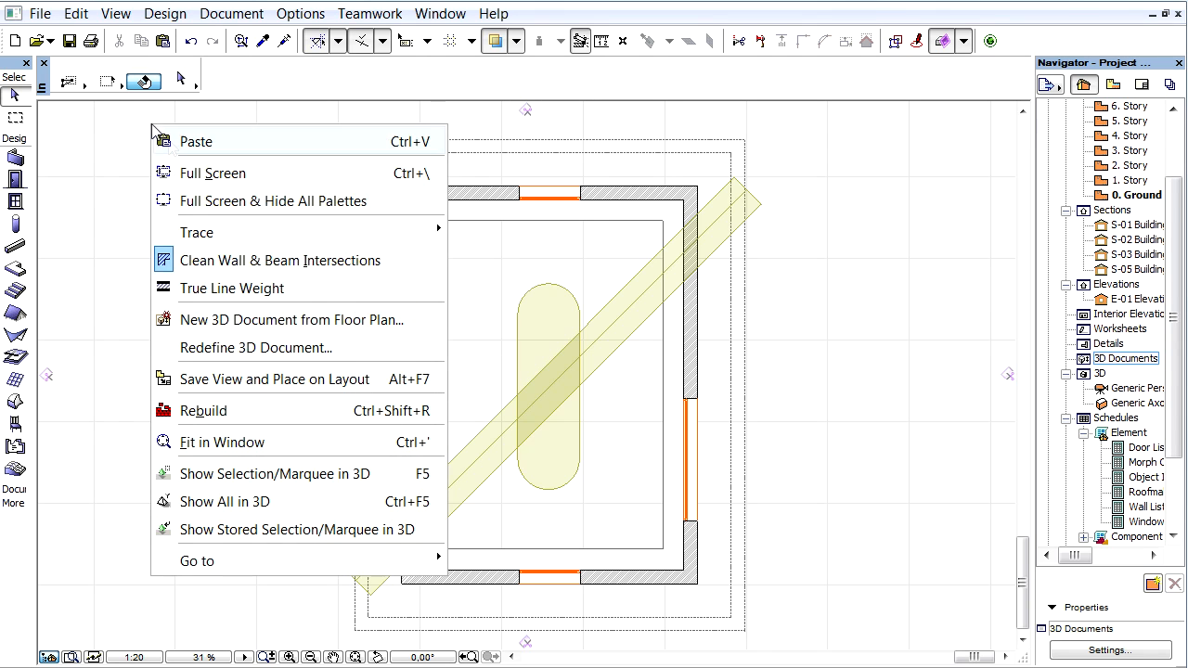
{"action": "mouse_move", "coordinate": [297, 329]}
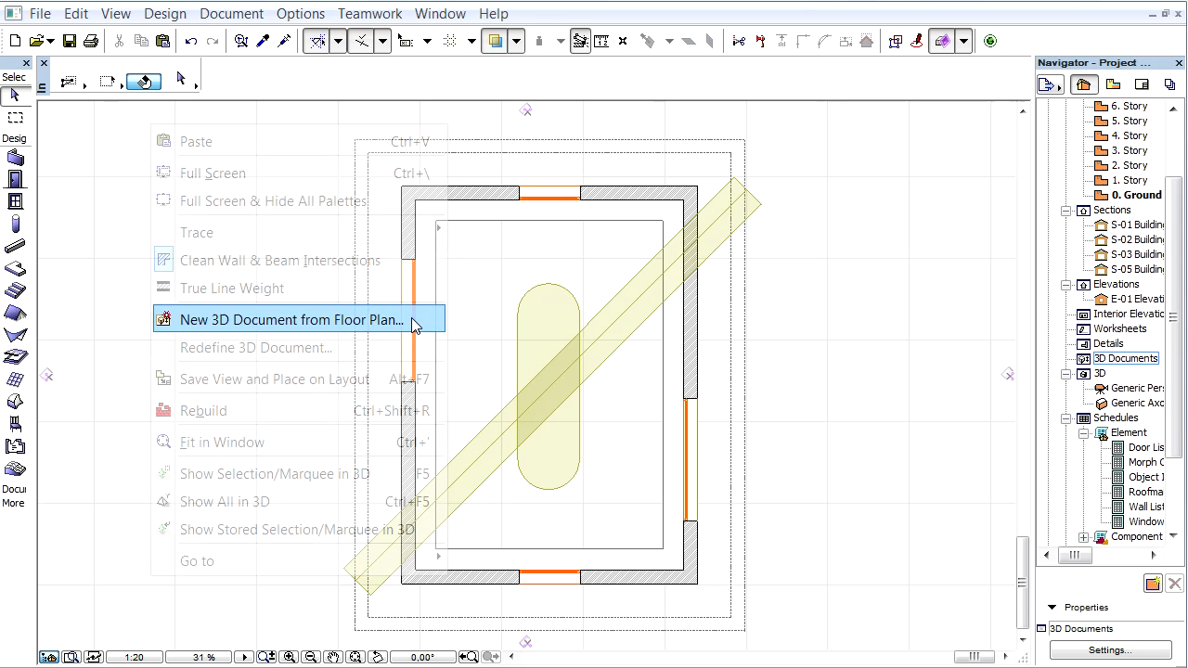
{"action": "left_click", "coordinate": [289, 319]}
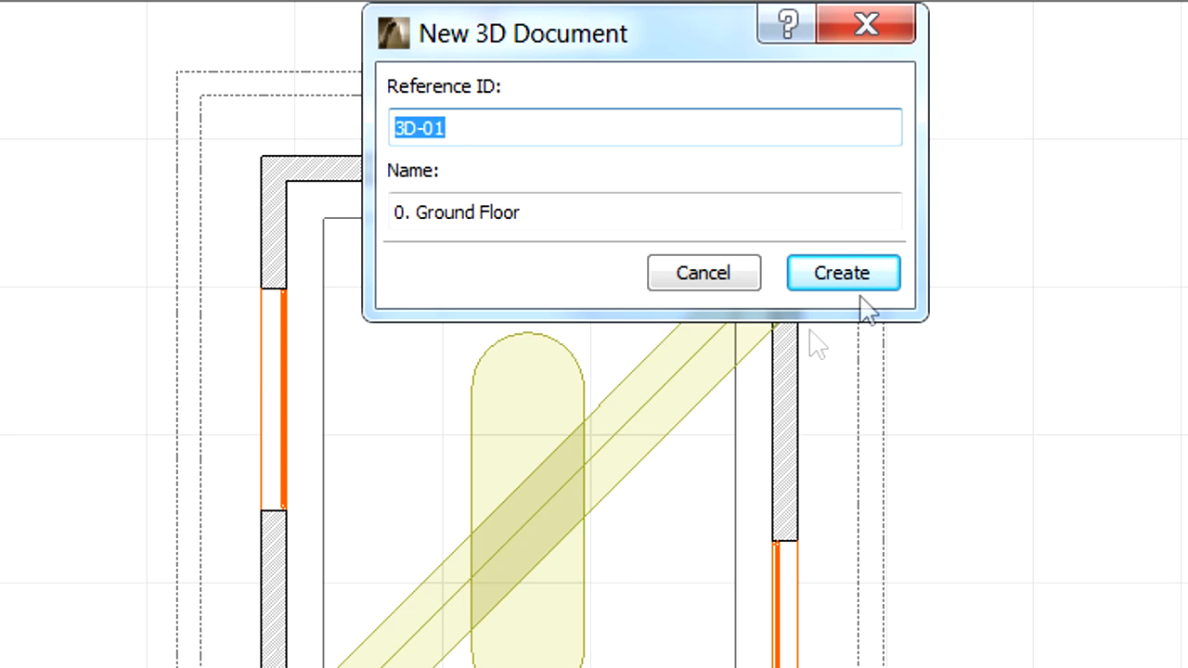
{"action": "left_click", "coordinate": [842, 271]}
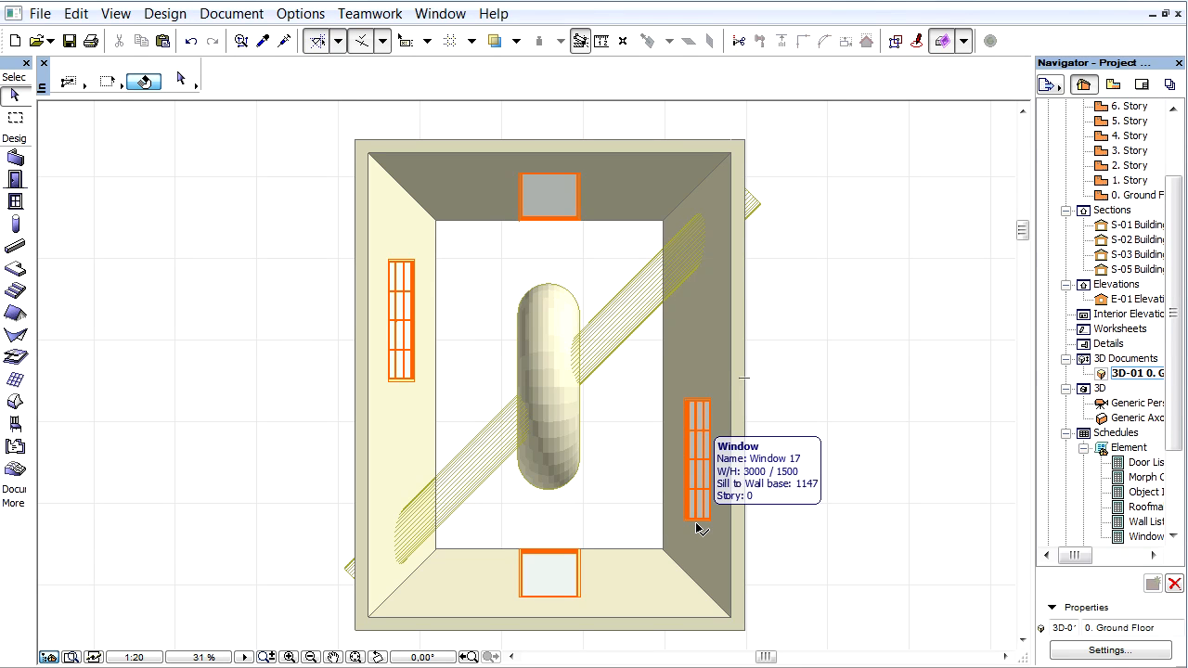
{"action": "mouse_move", "coordinate": [496, 308]}
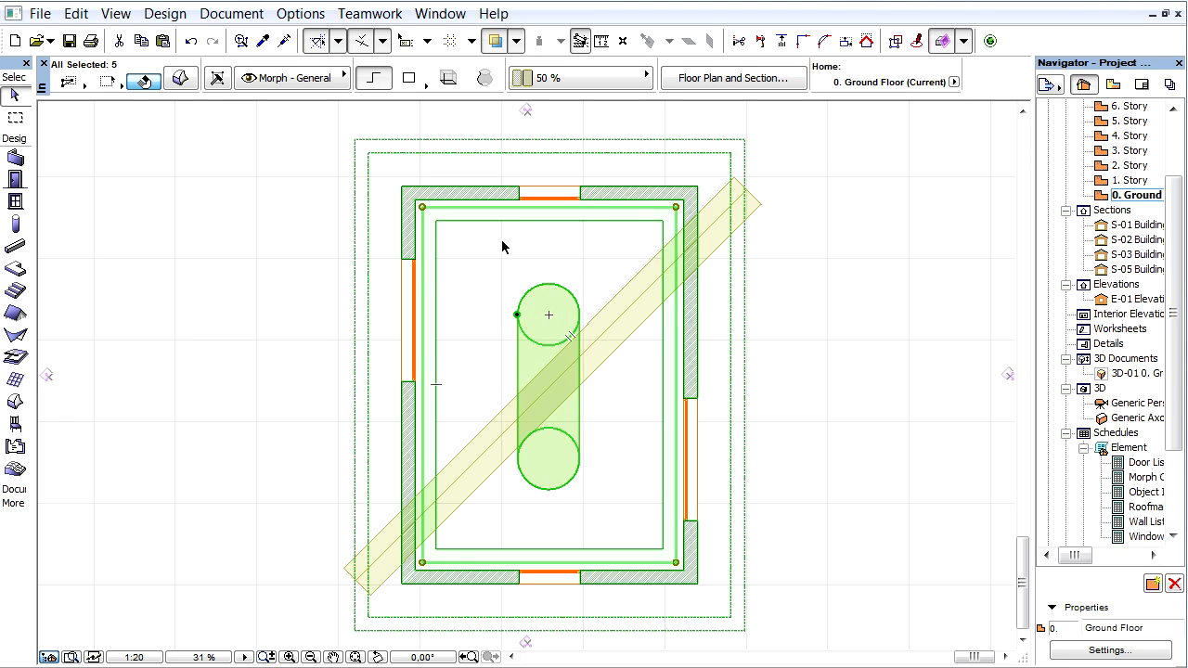
Start Solid Element Operations with the five selected elements as subtraction targets
{"action": "right_click", "coordinate": [505, 246]}
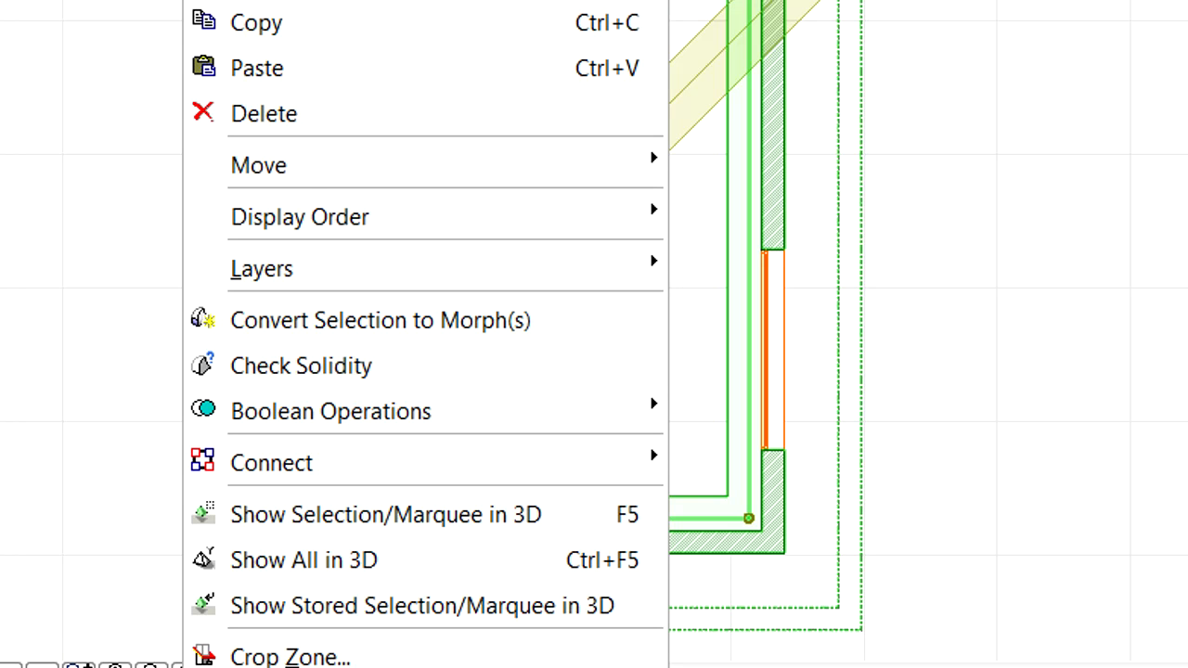
{"action": "mouse_move", "coordinate": [585, 457]}
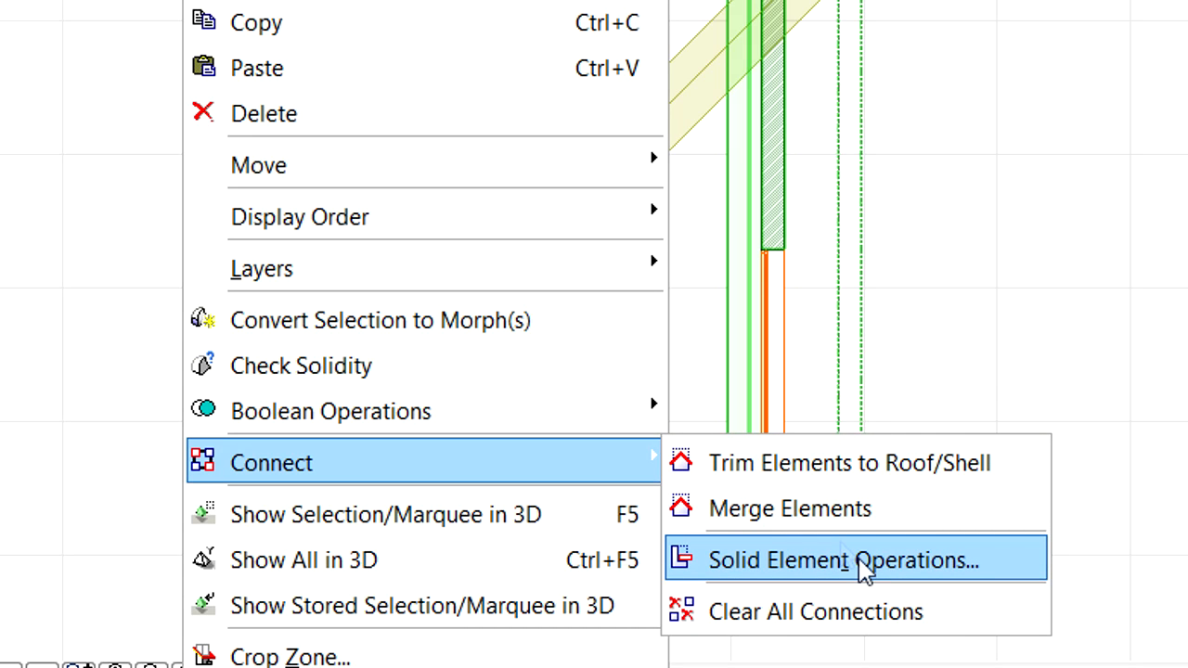
{"action": "left_click", "coordinate": [851, 562]}
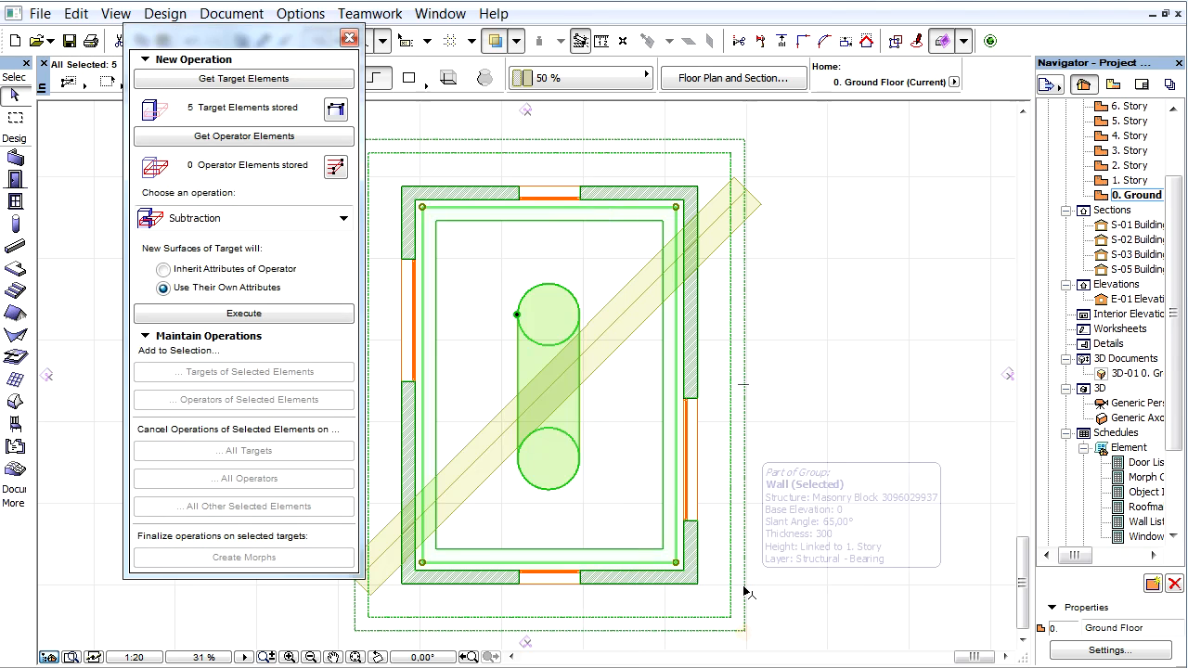
{"action": "mouse_move", "coordinate": [373, 356]}
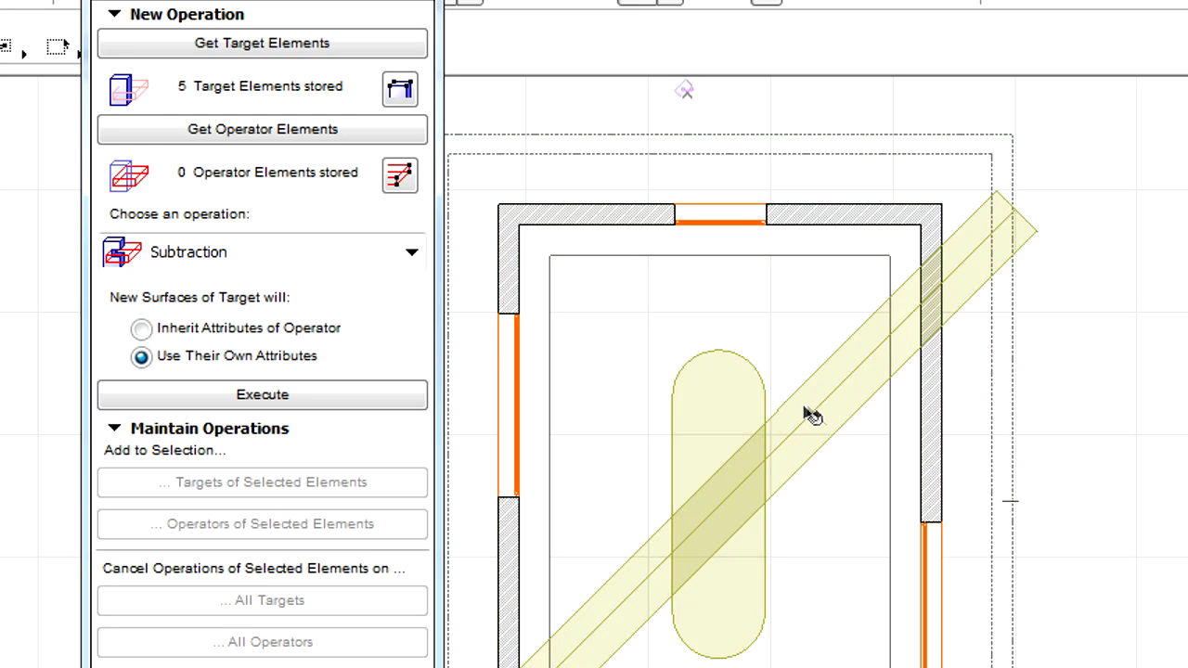
Store the diagonal tube as operator and execute the subtraction on the walls and morph
{"action": "left_click", "coordinate": [807, 418]}
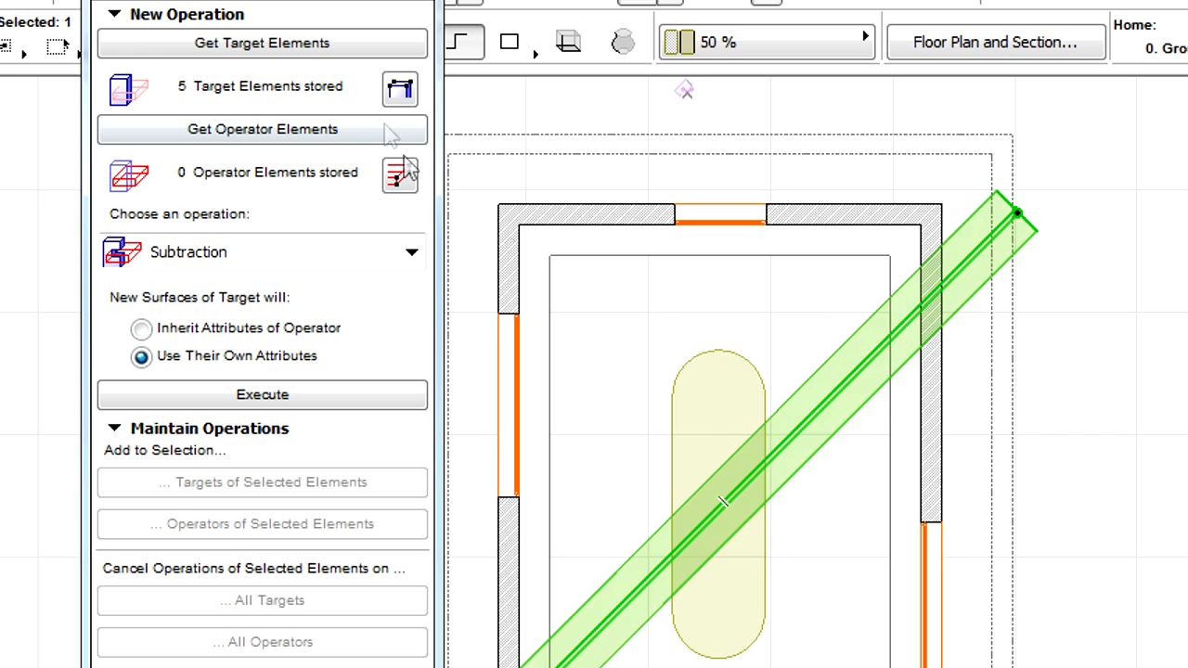
{"action": "left_click", "coordinate": [264, 129]}
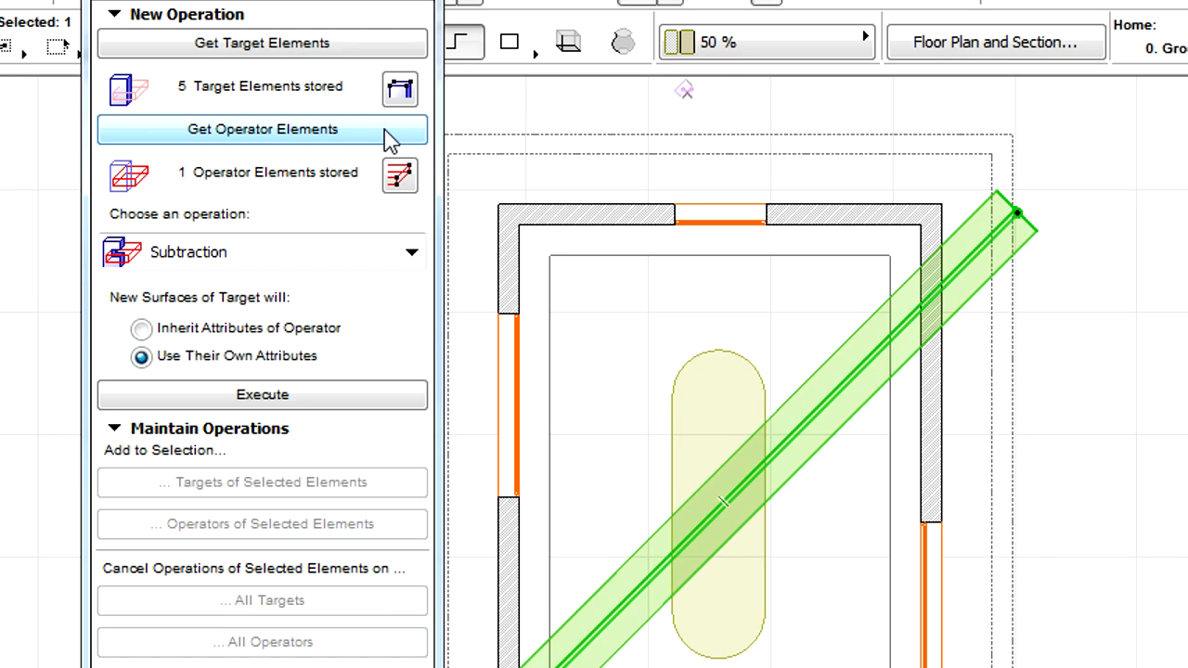
{"action": "mouse_move", "coordinate": [395, 239]}
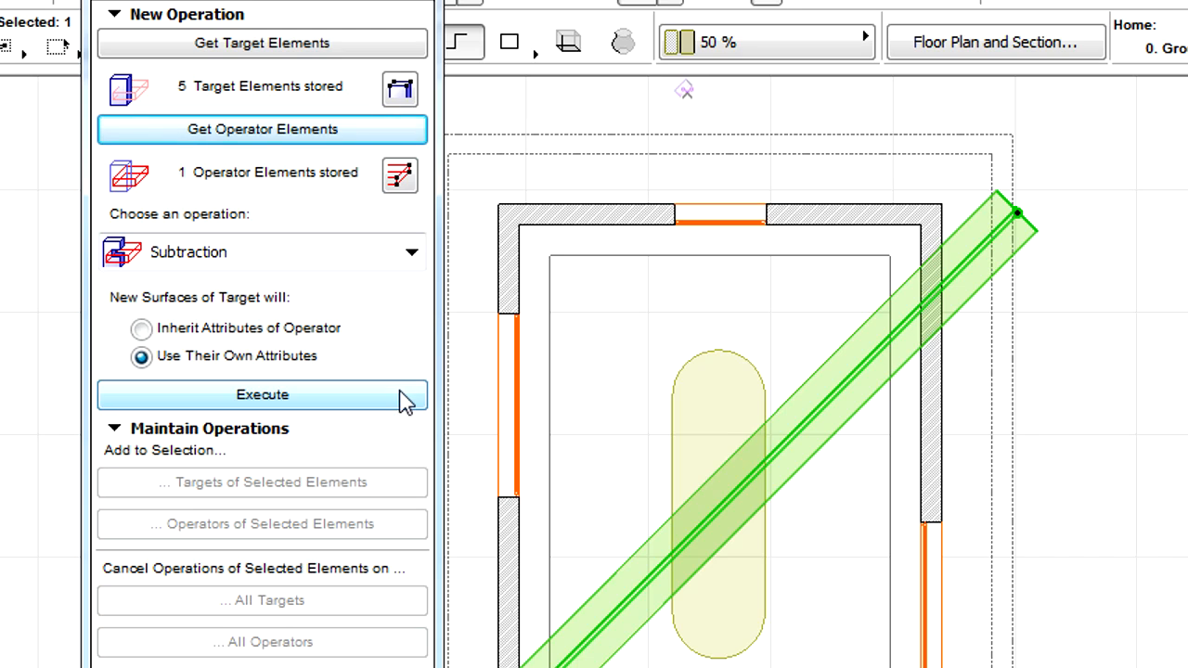
{"action": "left_click", "coordinate": [262, 395]}
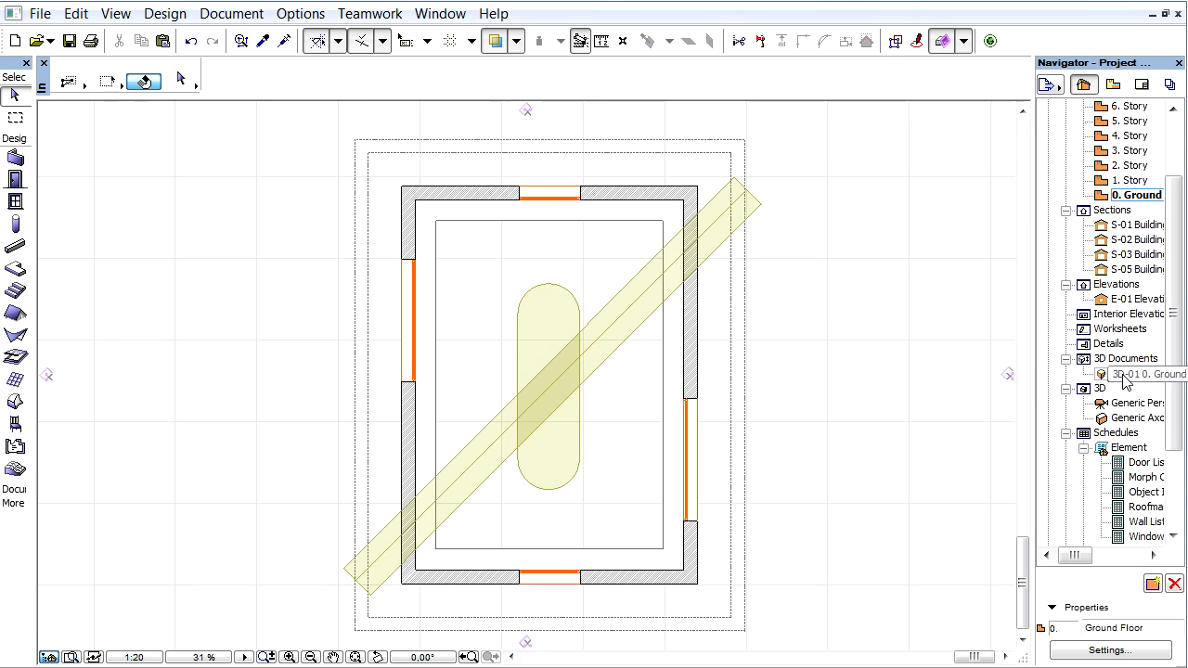
Show 3D-01 with the tube carved through walls and torus, and reach its selection settings
{"action": "double_click", "coordinate": [1144, 373]}
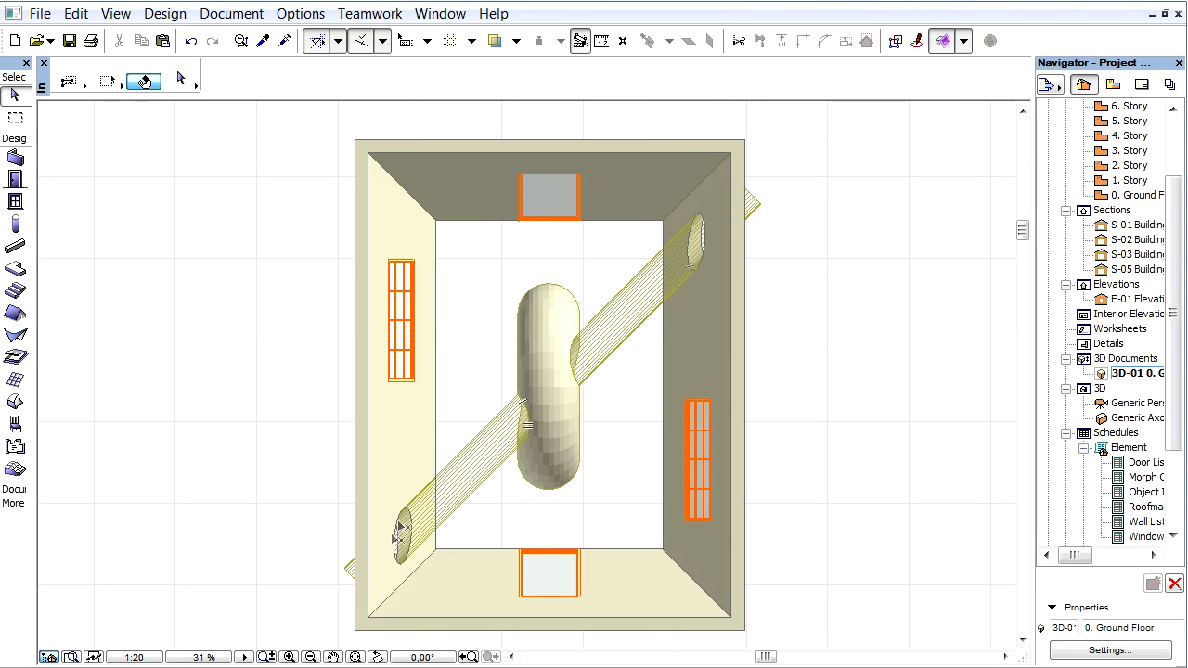
{"action": "left_click", "coordinate": [1110, 646]}
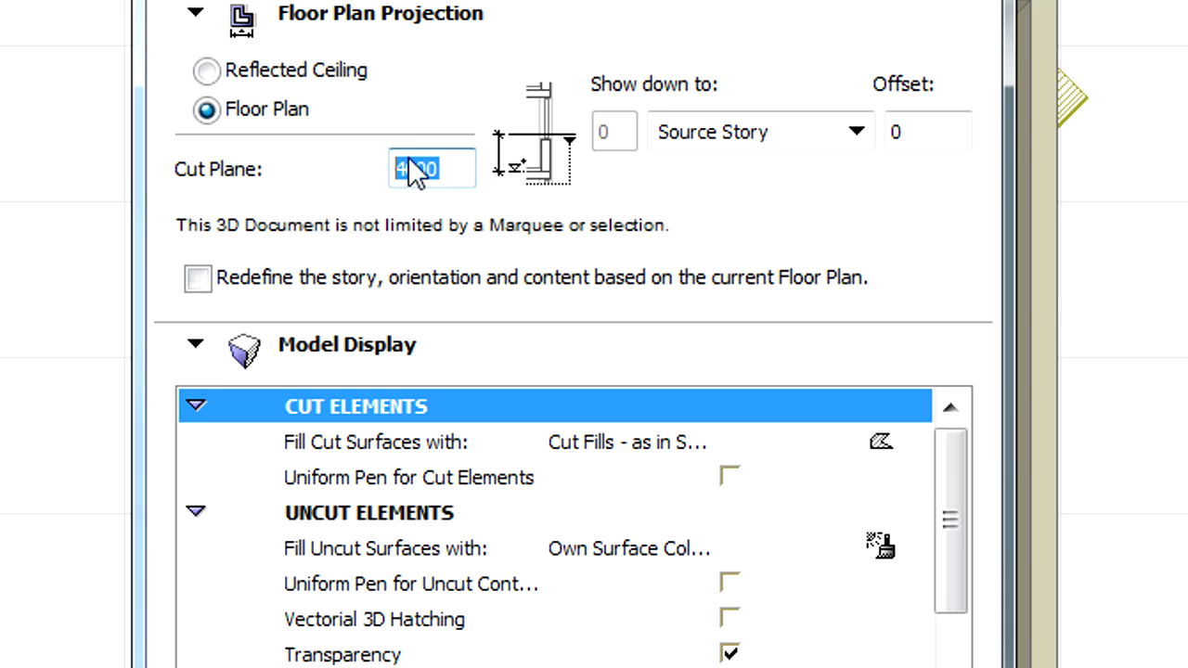
Set the 3D document's floor-plan cut plane to 2000 mm and apply it
{"action": "type", "text": "2000"}
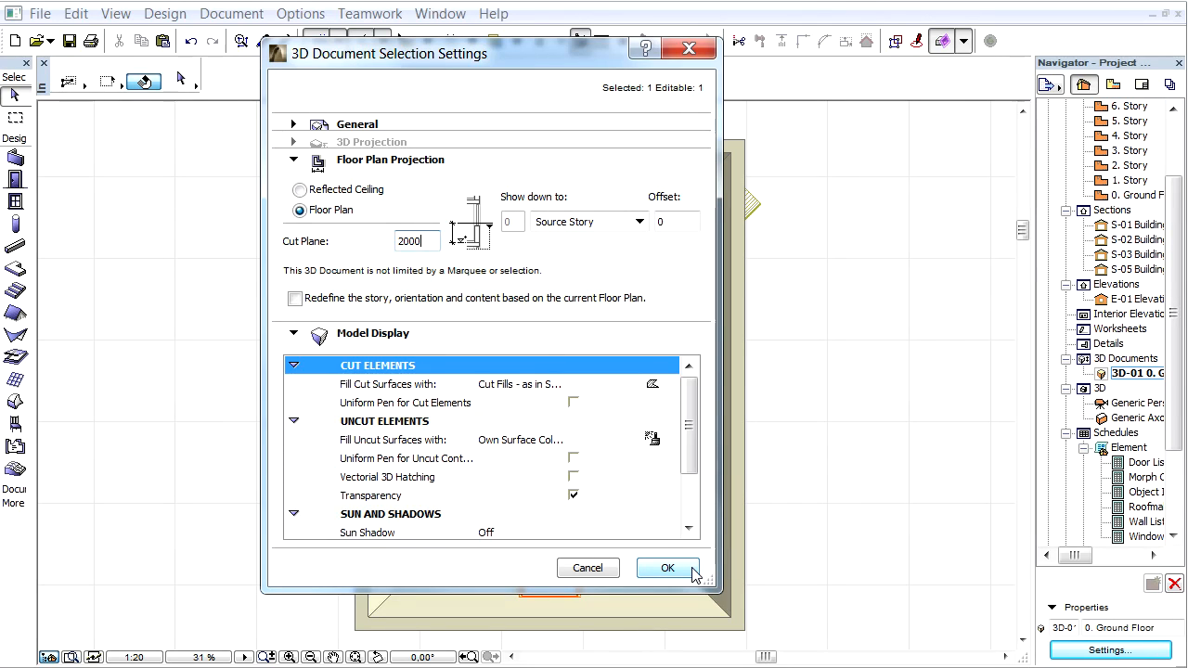
{"action": "left_click", "coordinate": [668, 568]}
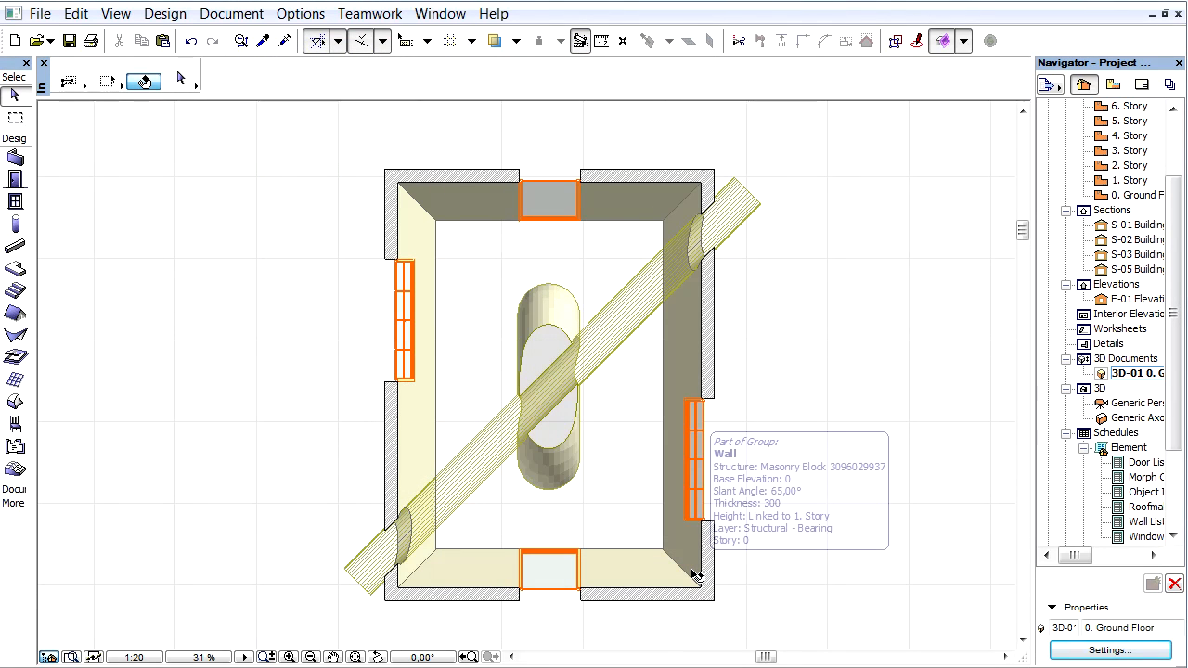